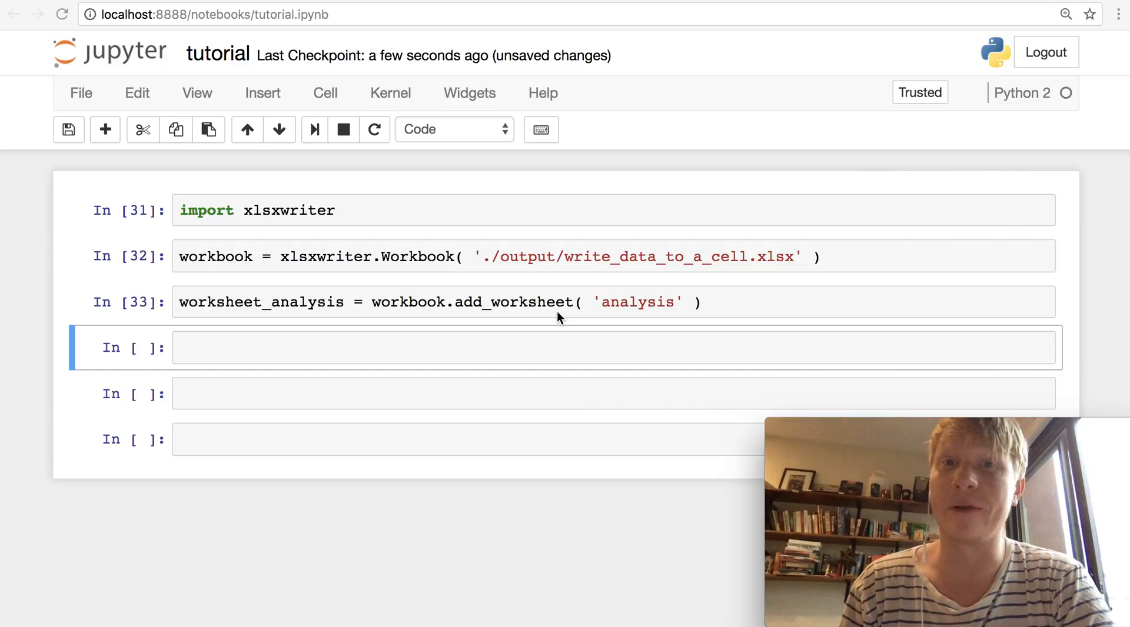
pyautogui.moveTo(345, 215)
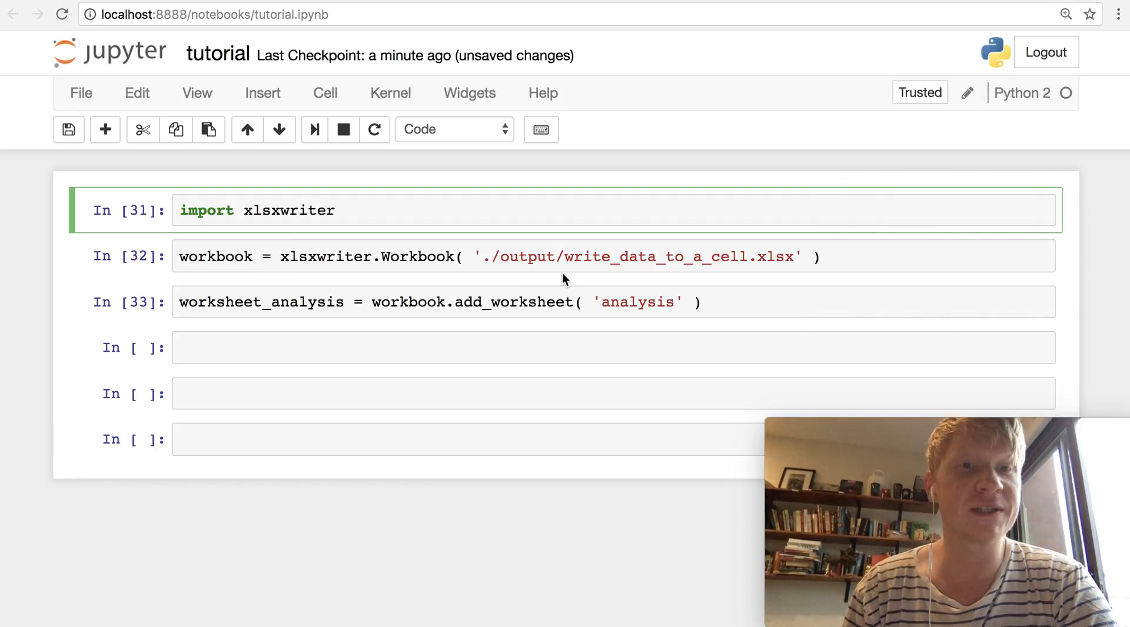
# Enter worksheet_analysis.write("A1", "Spock") across lines in a new cell and run it
pyautogui.click(334, 210)
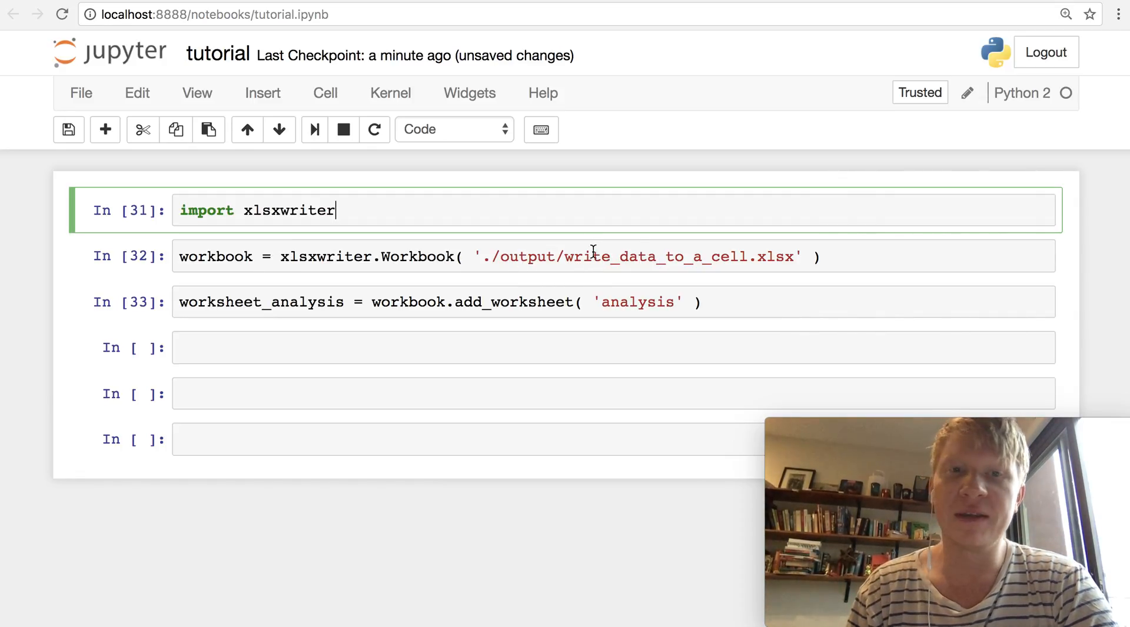
pyautogui.moveTo(714, 260)
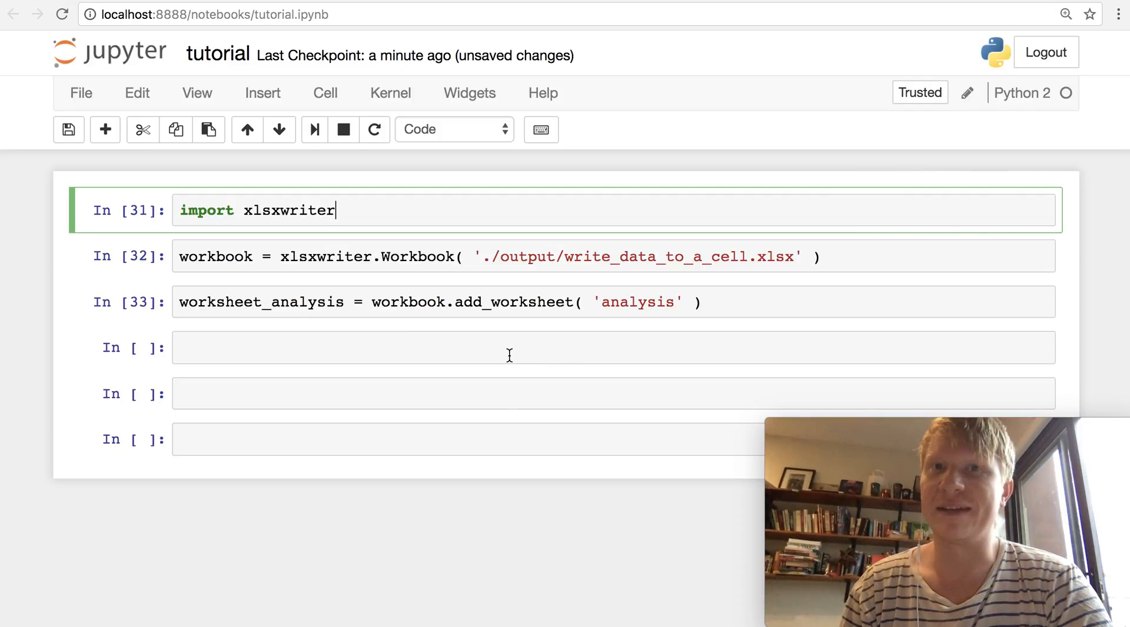
pyautogui.write('worksheet_analysis.wr')
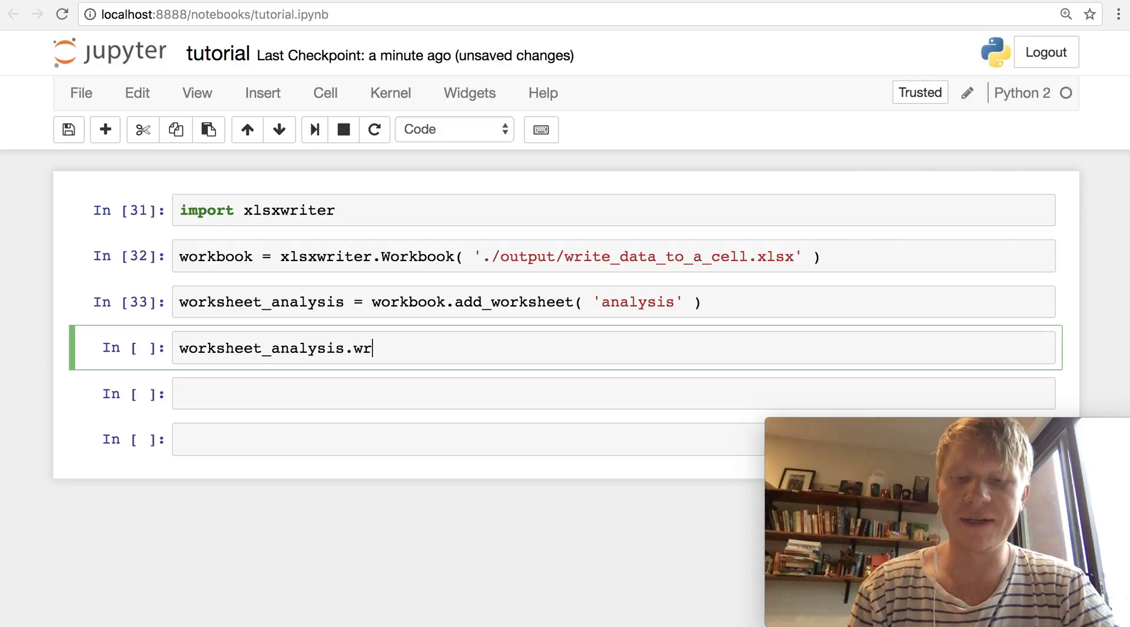
pyautogui.write('ite(')
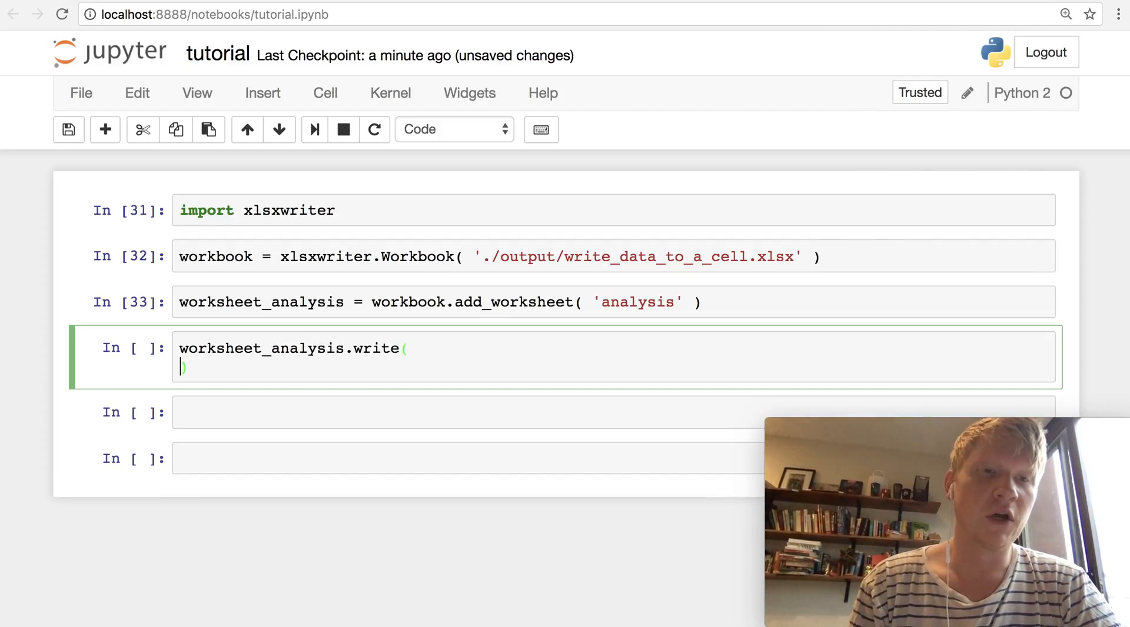
pyautogui.press('Enter')
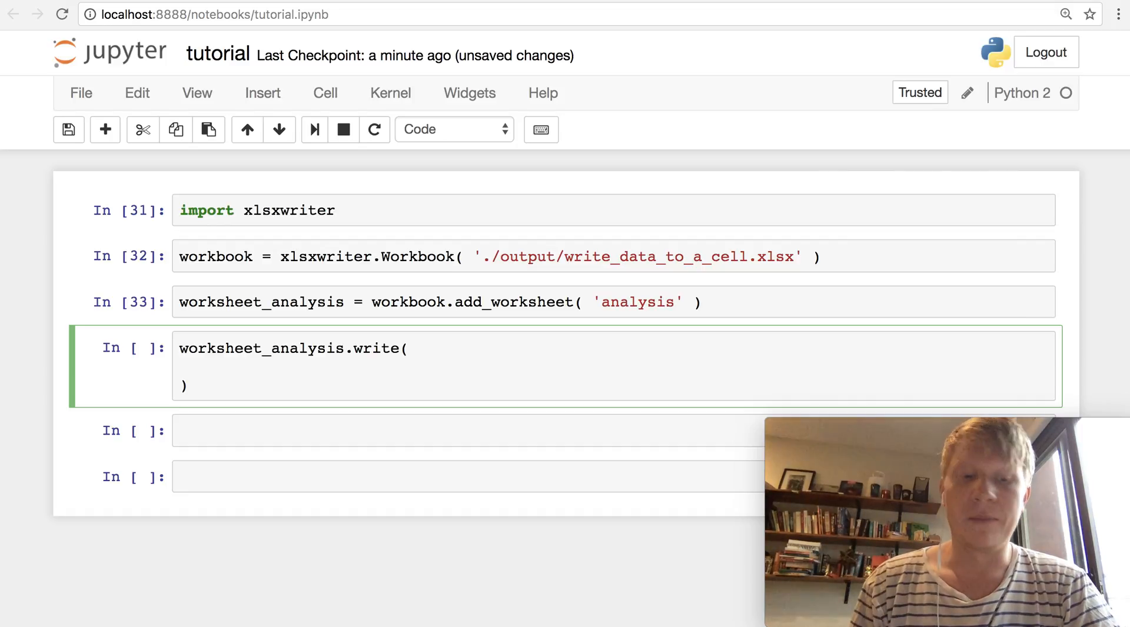
pyautogui.write('"A1",')
pyautogui.write('"Spock"')
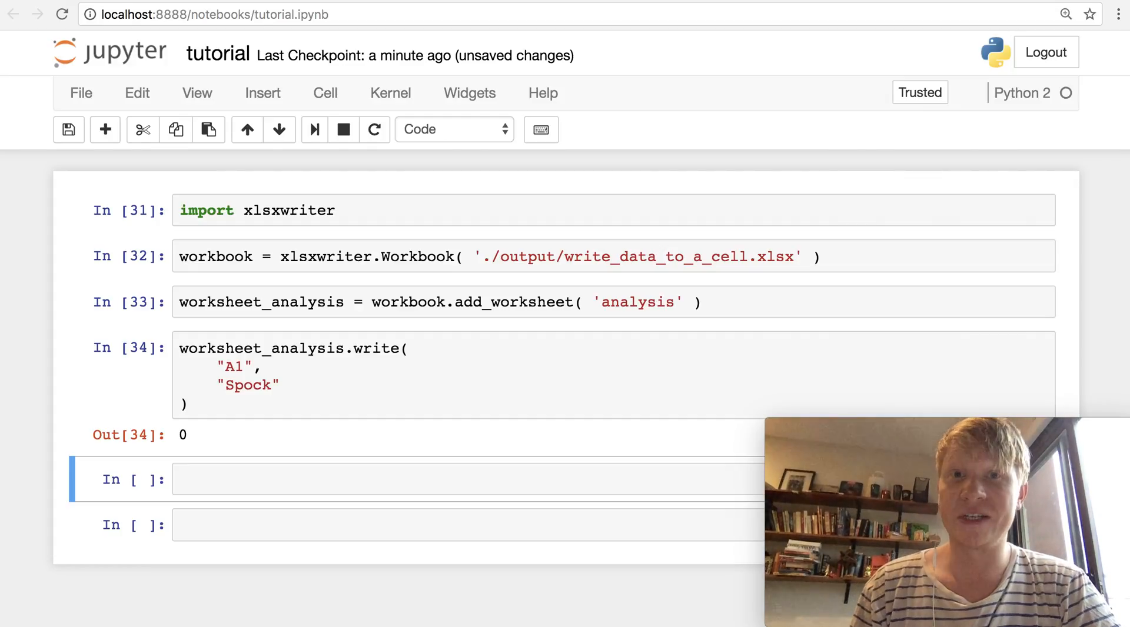
# Run worksheet_analysis.write(1, 0, "Kirk") with '# Row 2' and '# Column A' comments
pyautogui.click(278, 480)
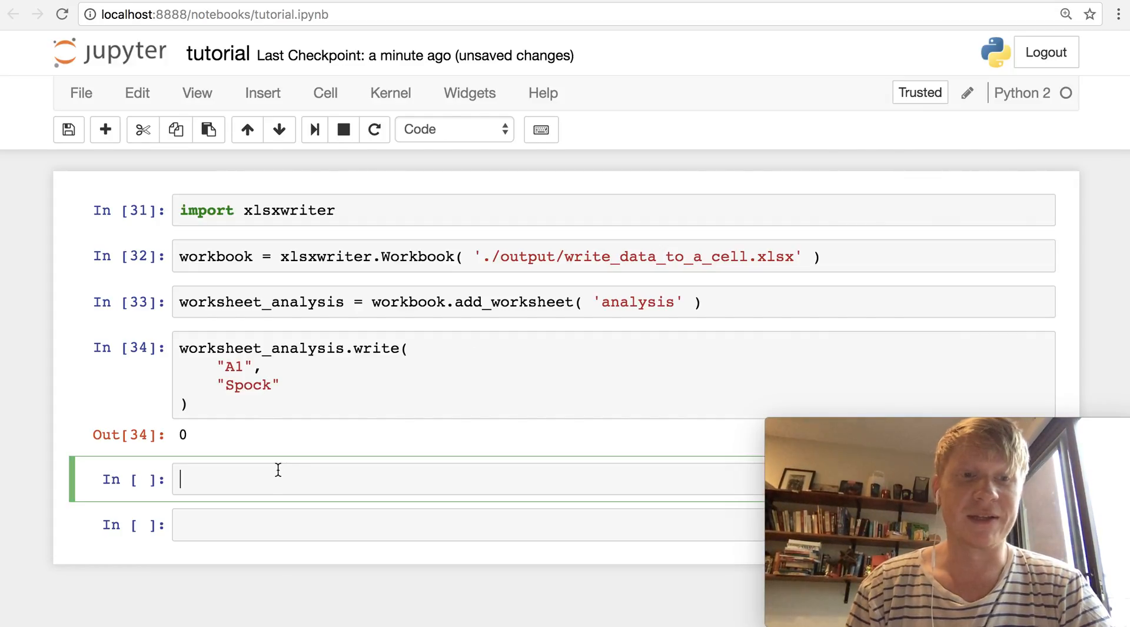
pyautogui.write('worksheet')
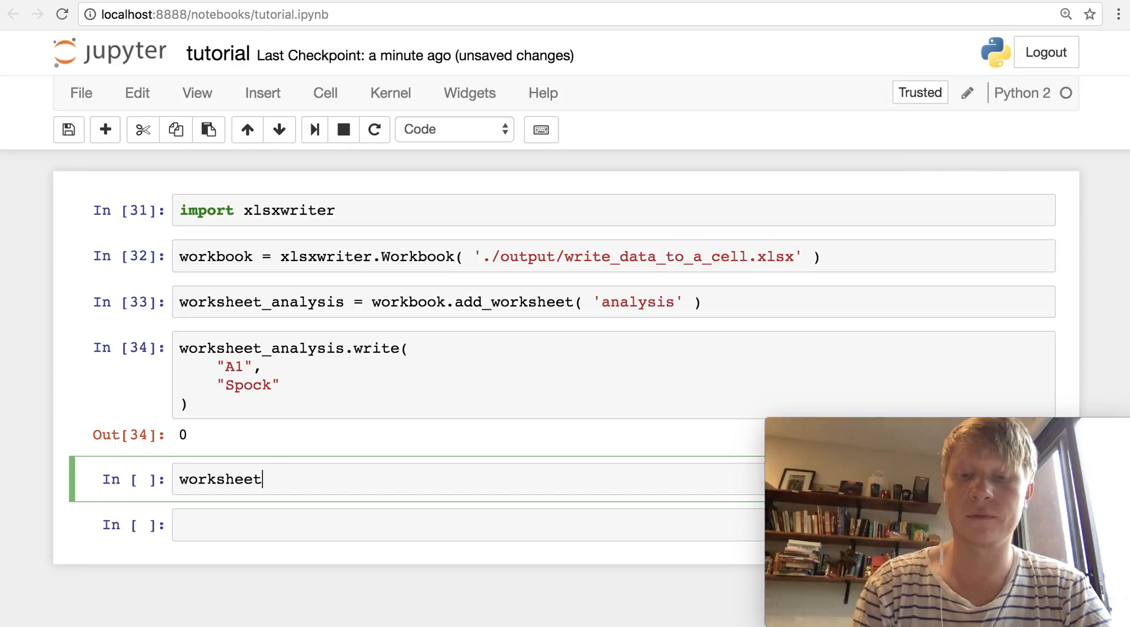
pyautogui.write('_anal')
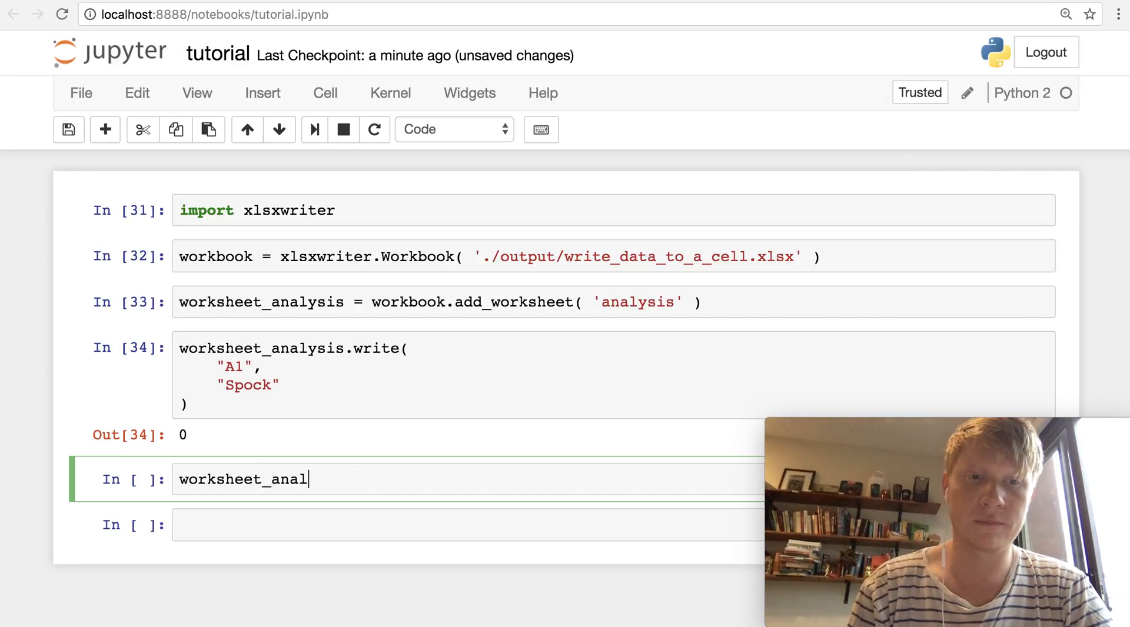
pyautogui.write('ysis.wr')
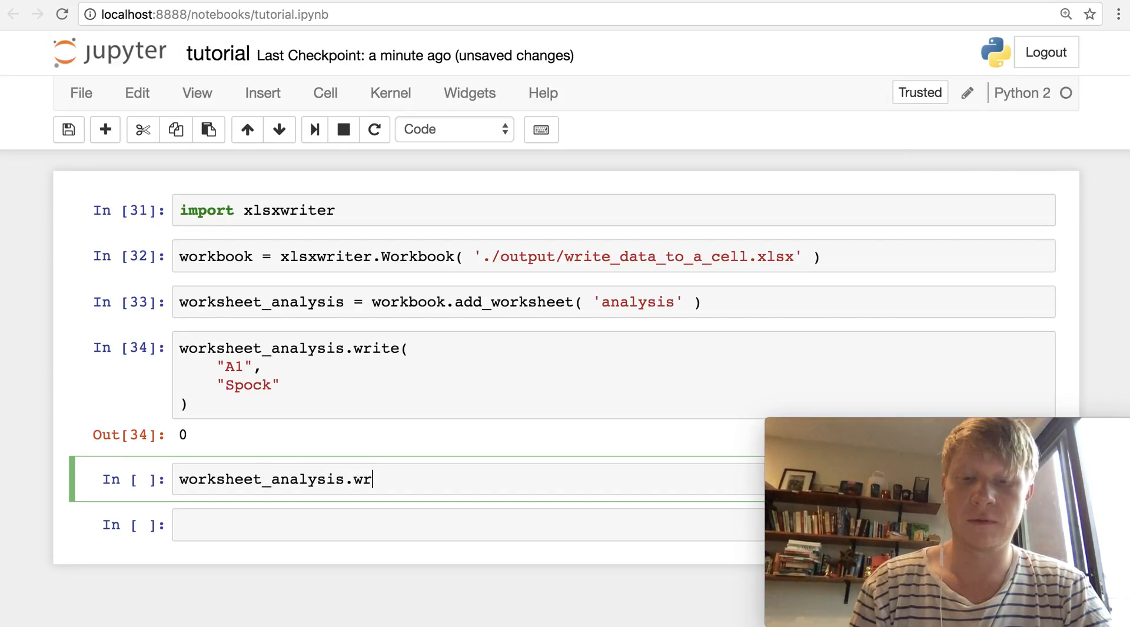
pyautogui.write('ite(')
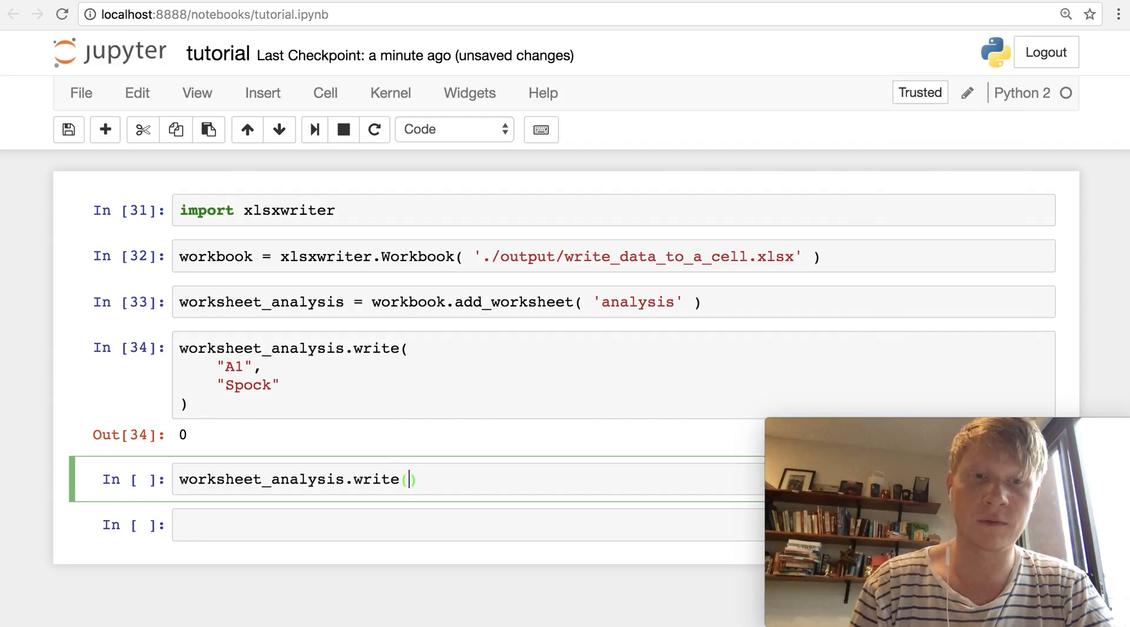
pyautogui.press('Return')
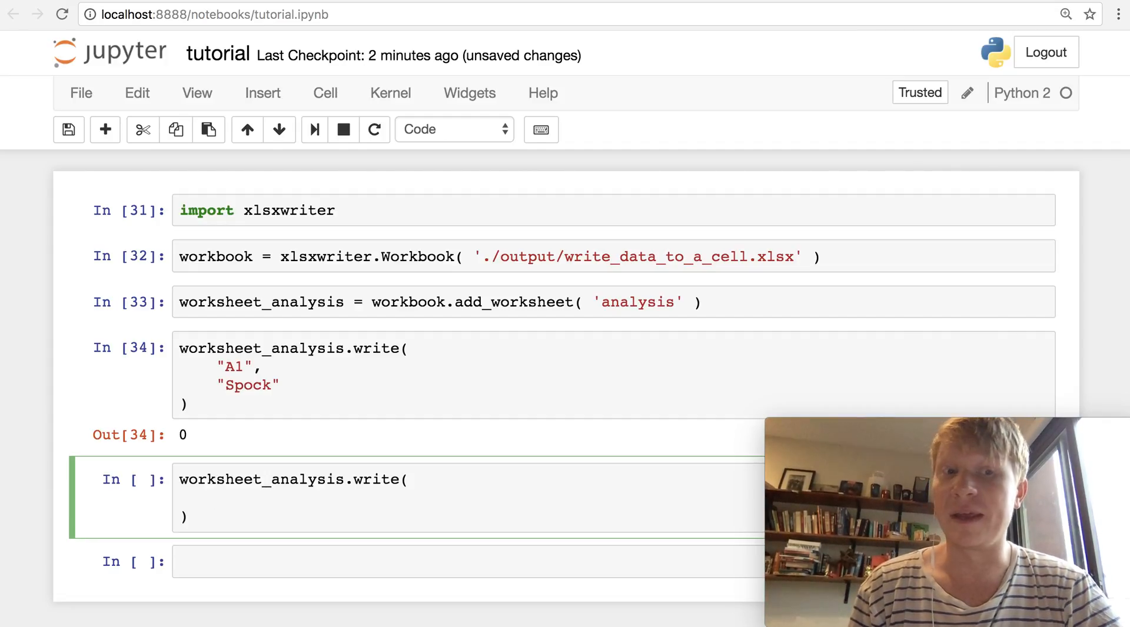
pyautogui.write('1,')
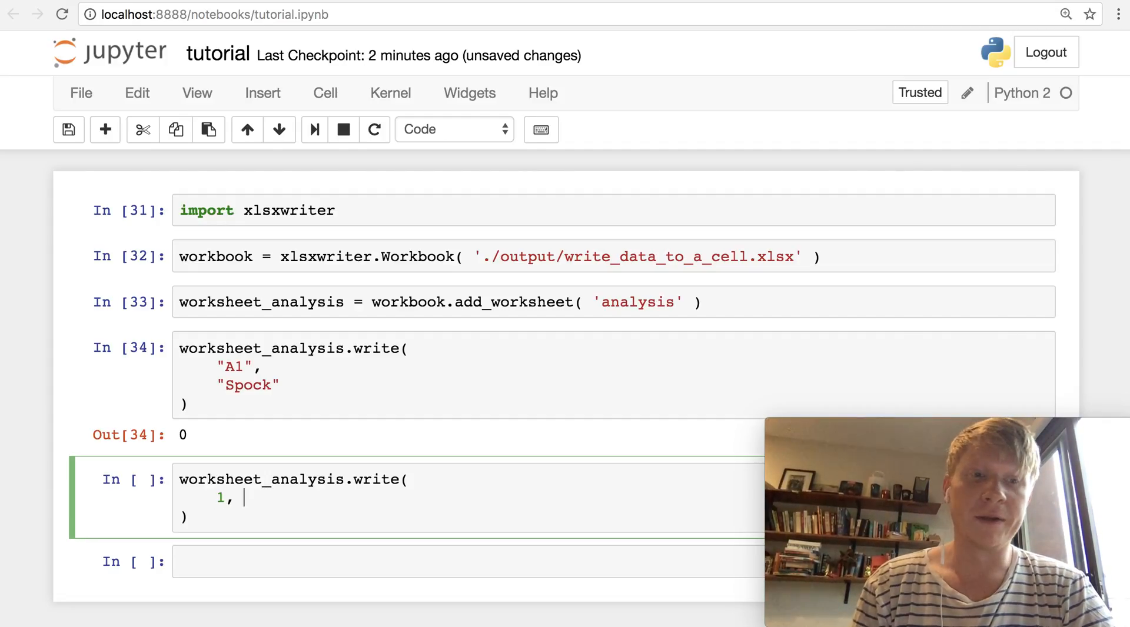
pyautogui.write('# R')
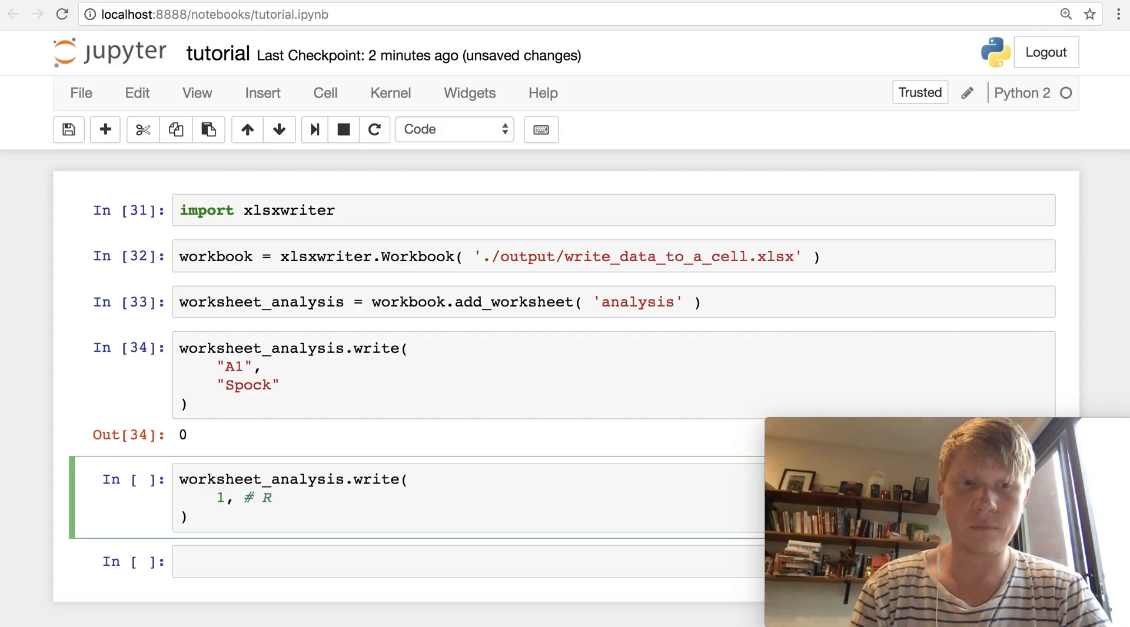
pyautogui.write('ow 2')
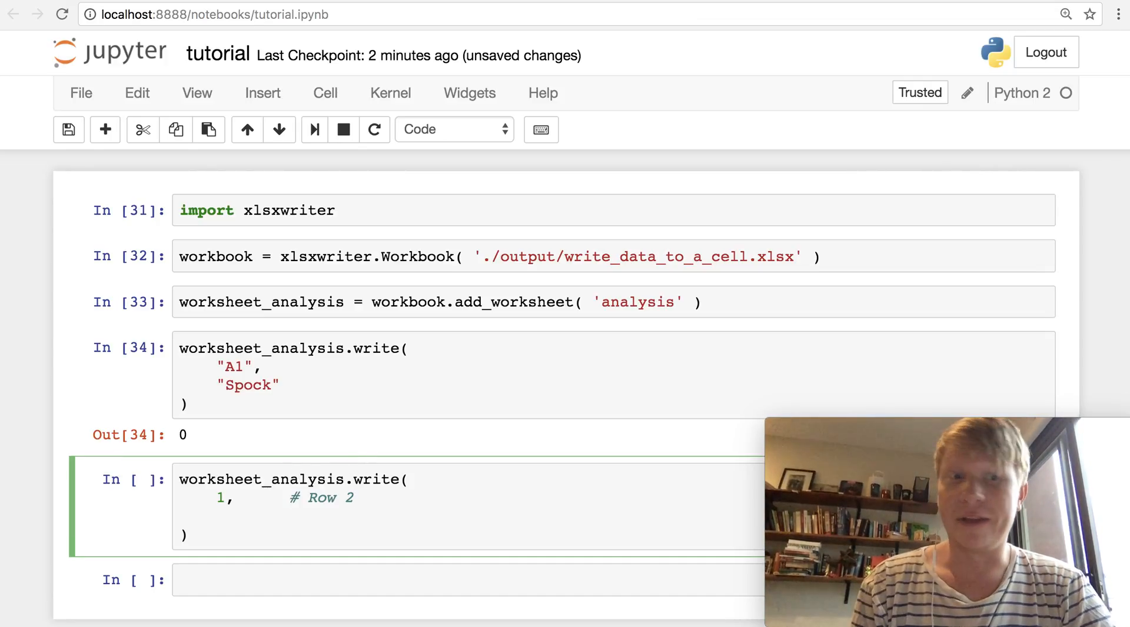
pyautogui.write('0')
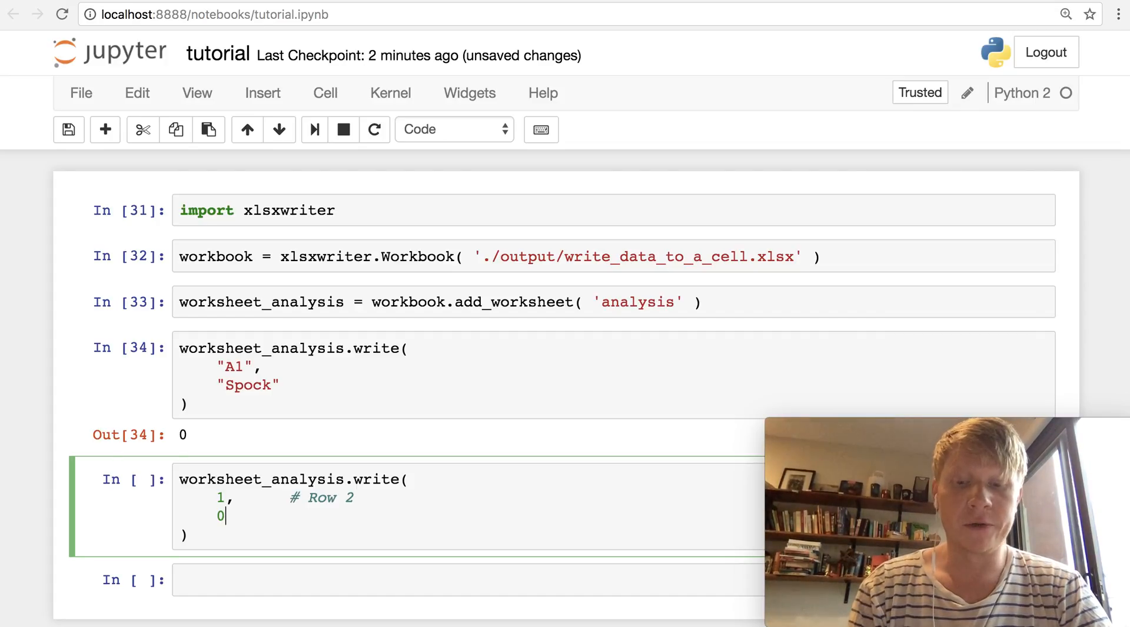
pyautogui.write(',')
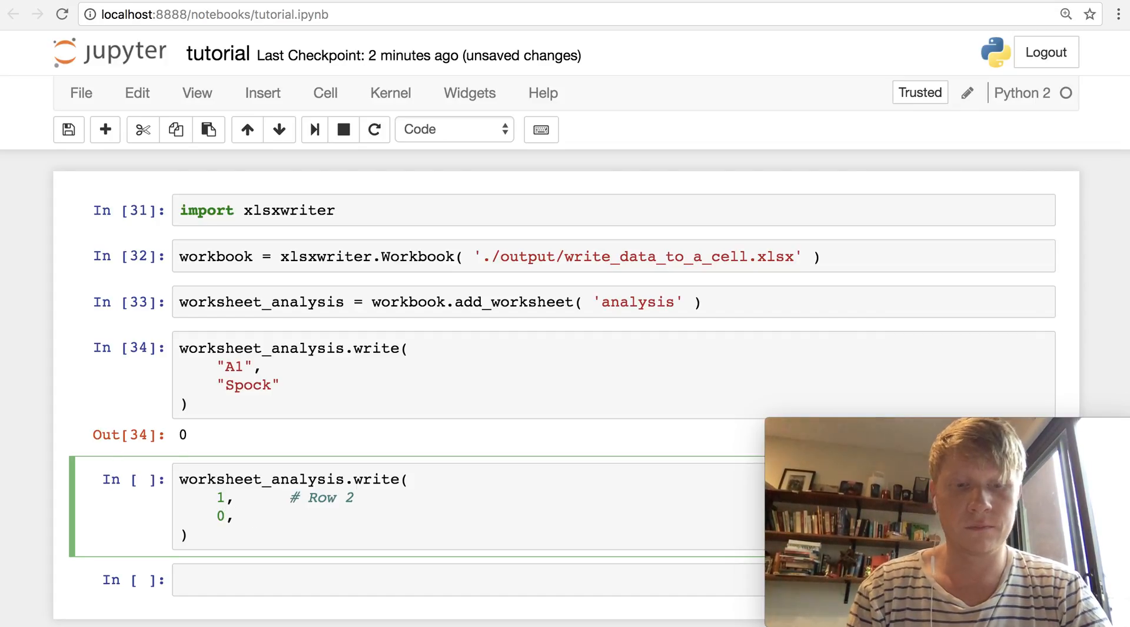
pyautogui.write('# Column A')
pyautogui.write('"Kirk"')
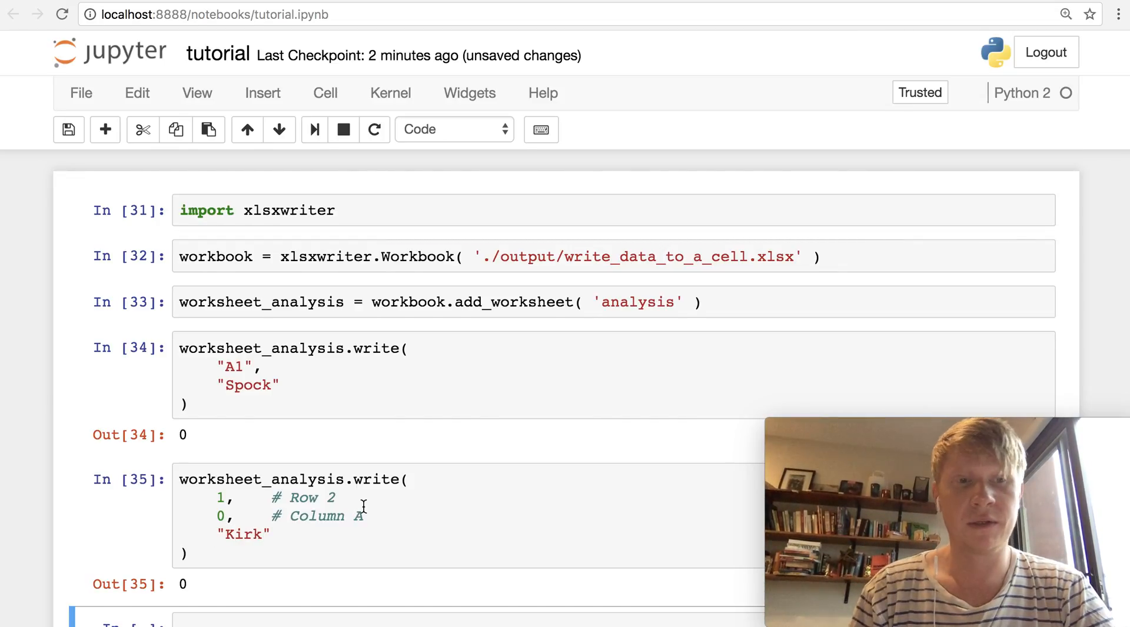
# Close and save the workbook by running workbook.close() in a new cell
pyautogui.scroll(-3)
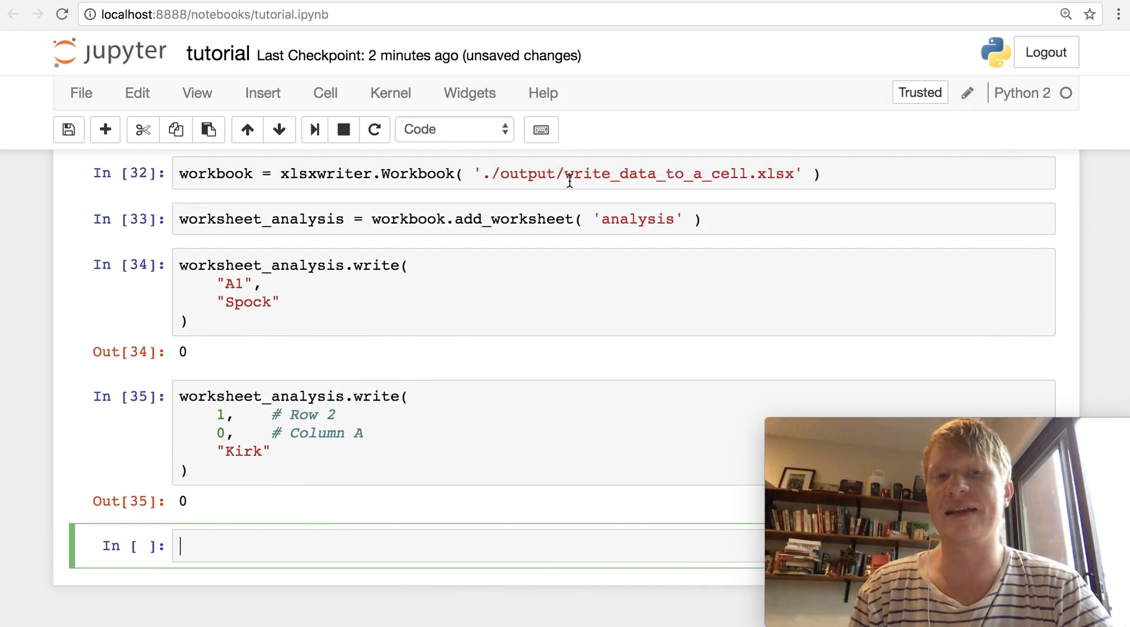
pyautogui.scroll(-3)
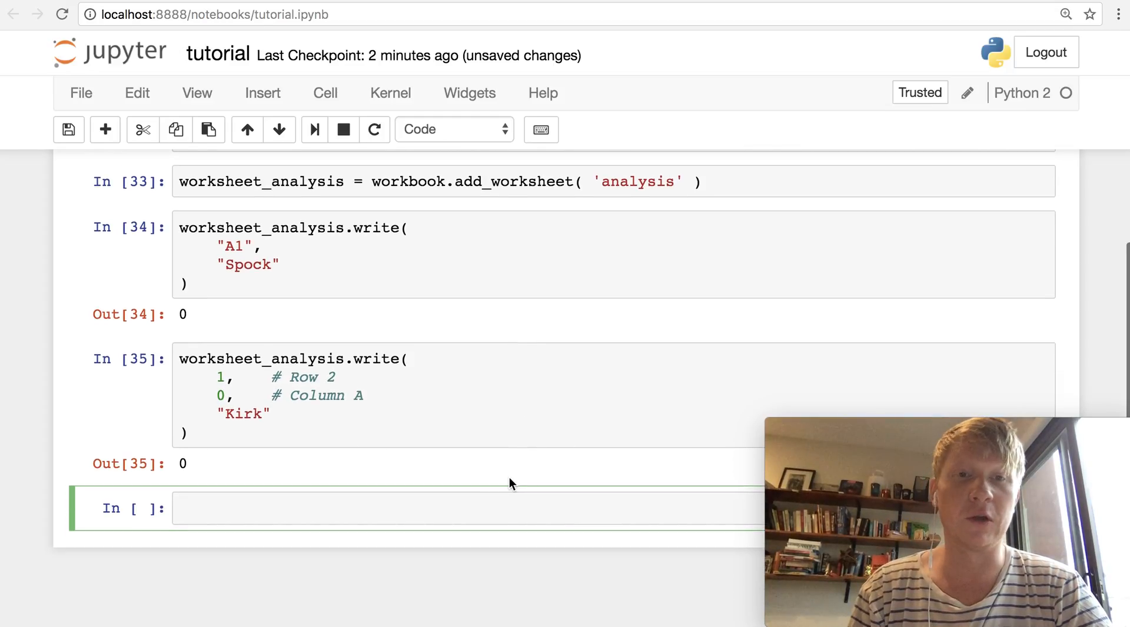
pyautogui.write('workbook.close(')
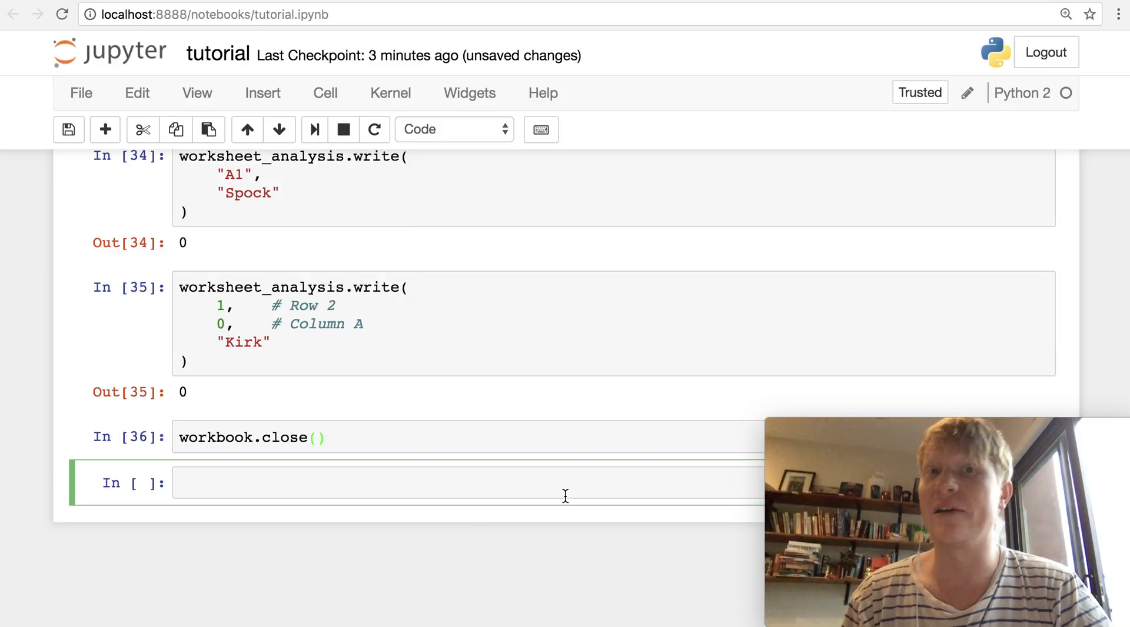
pyautogui.scroll(3)
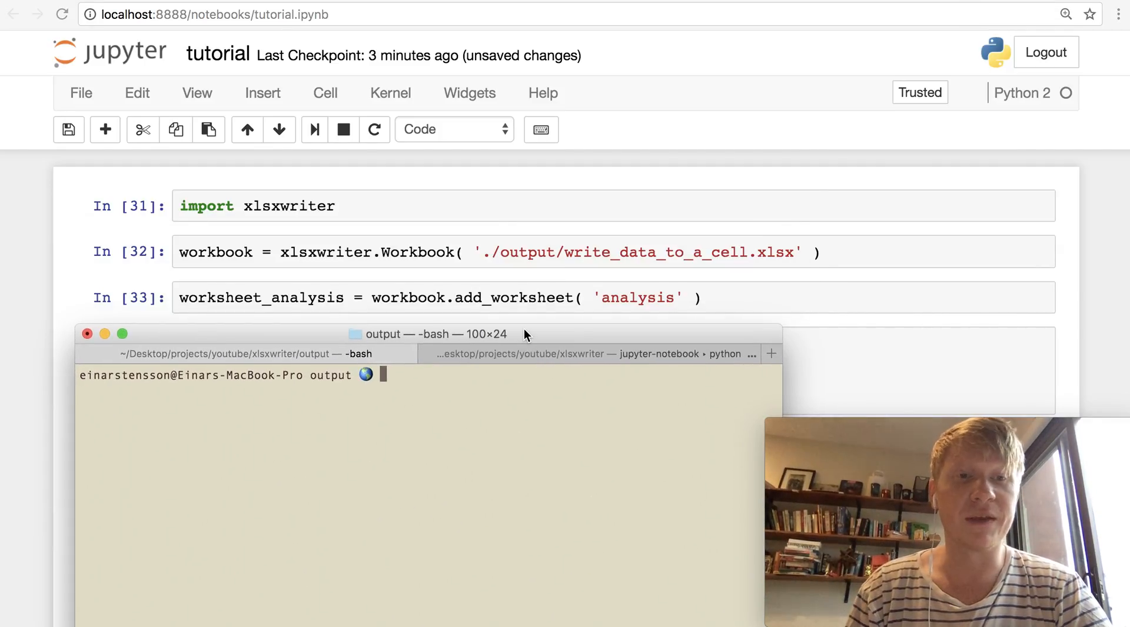
pyautogui.moveTo(619, 274)
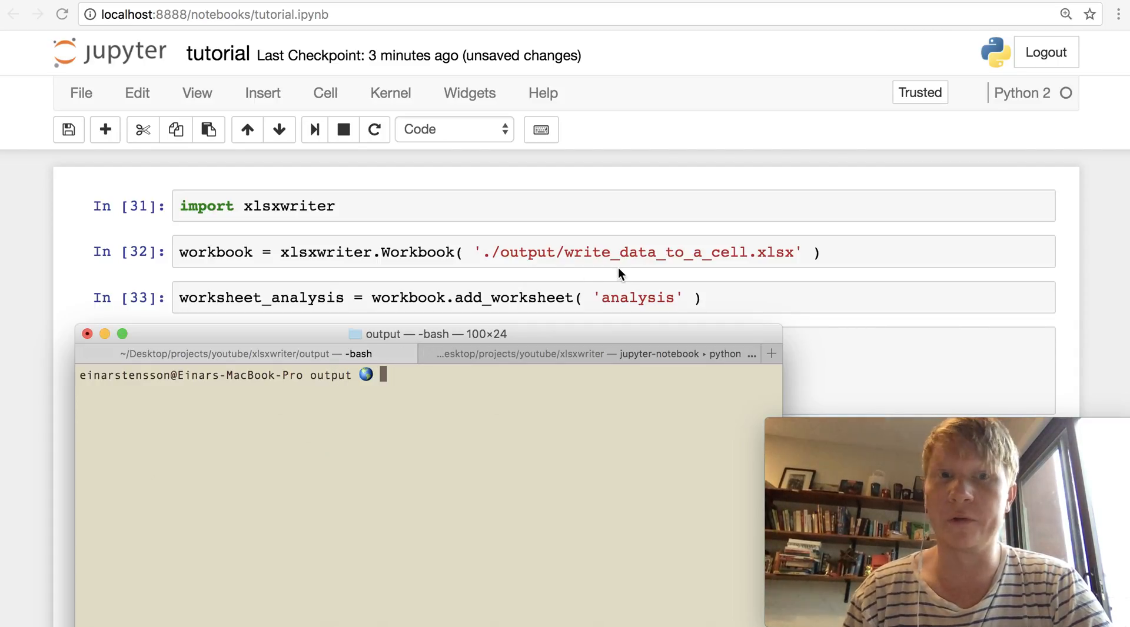
pyautogui.moveTo(498, 263)
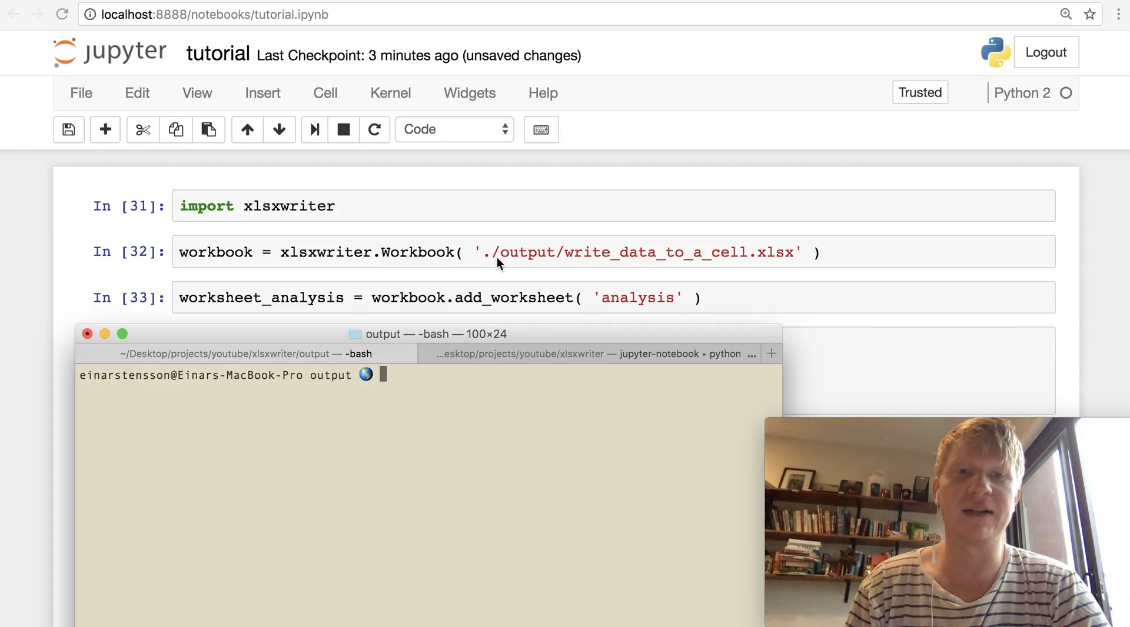
pyautogui.moveTo(443, 395)
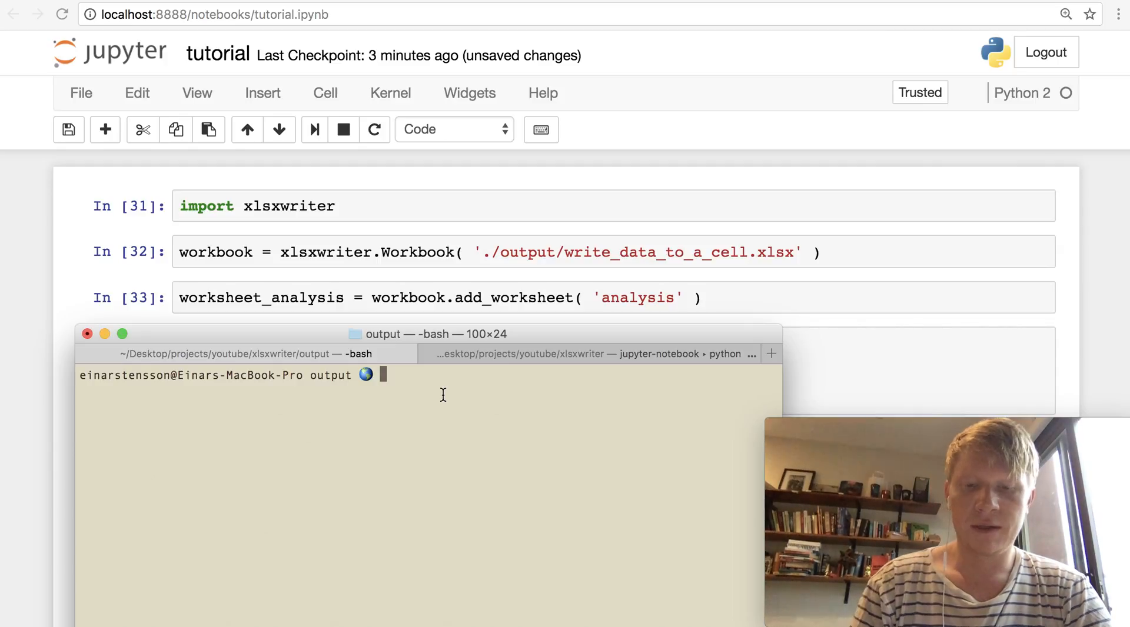
# Run 'open -a OpenOffice write_data_to_a_cell.xlsx' from the output folder
pyautogui.write('open -a')
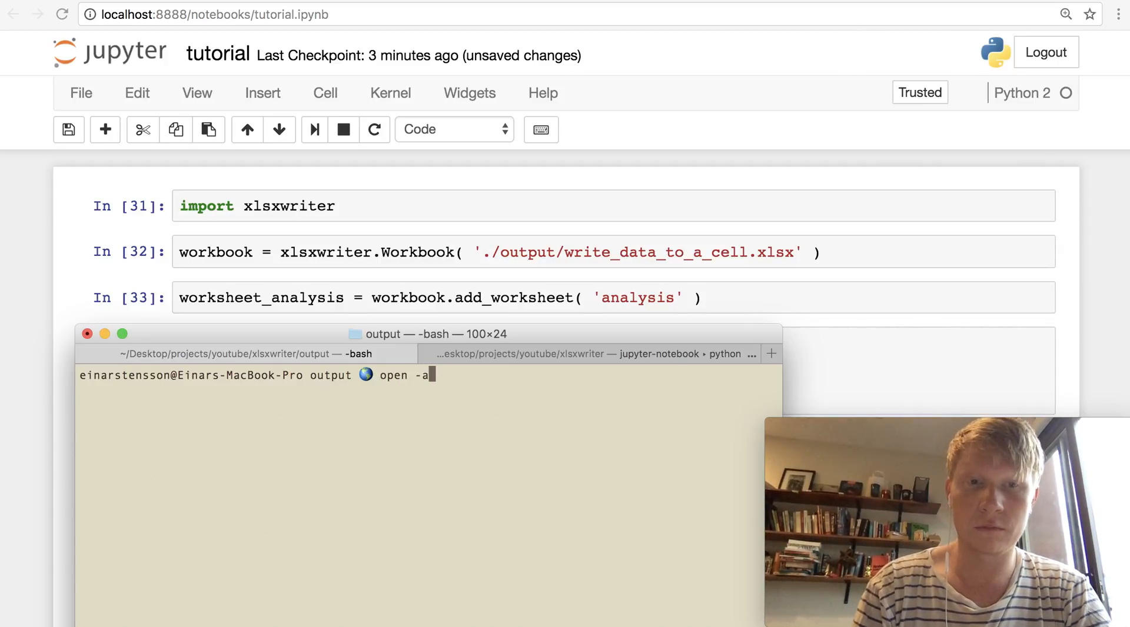
pyautogui.write('OpenOf')
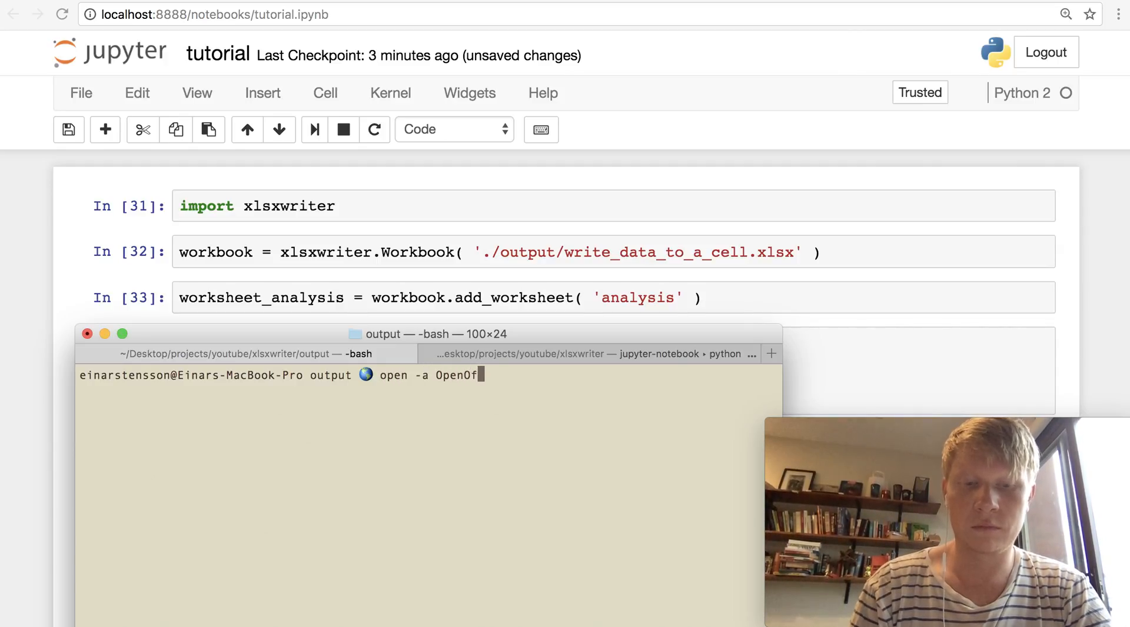
pyautogui.write('fice')
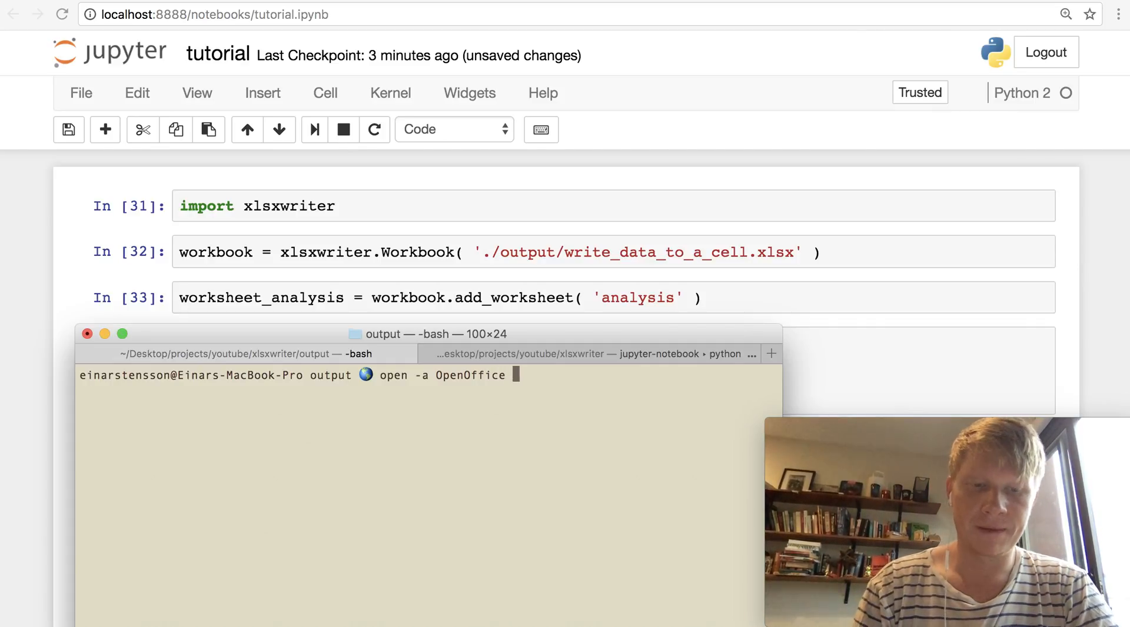
pyautogui.write('wriute')
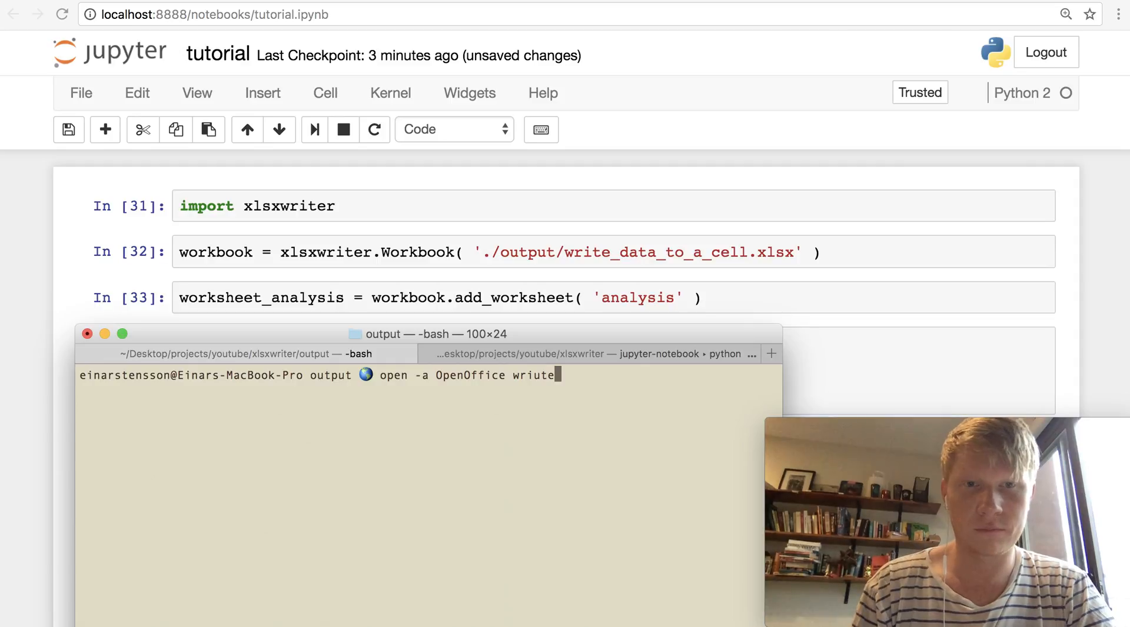
pyautogui.write('write')
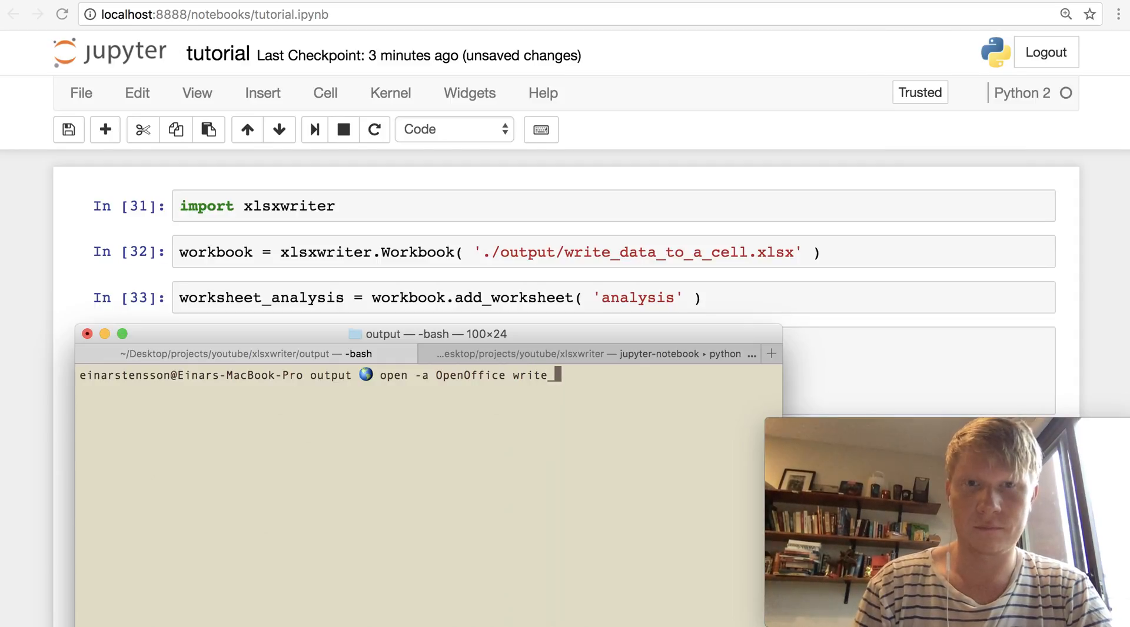
pyautogui.write('data_to_a_ce')
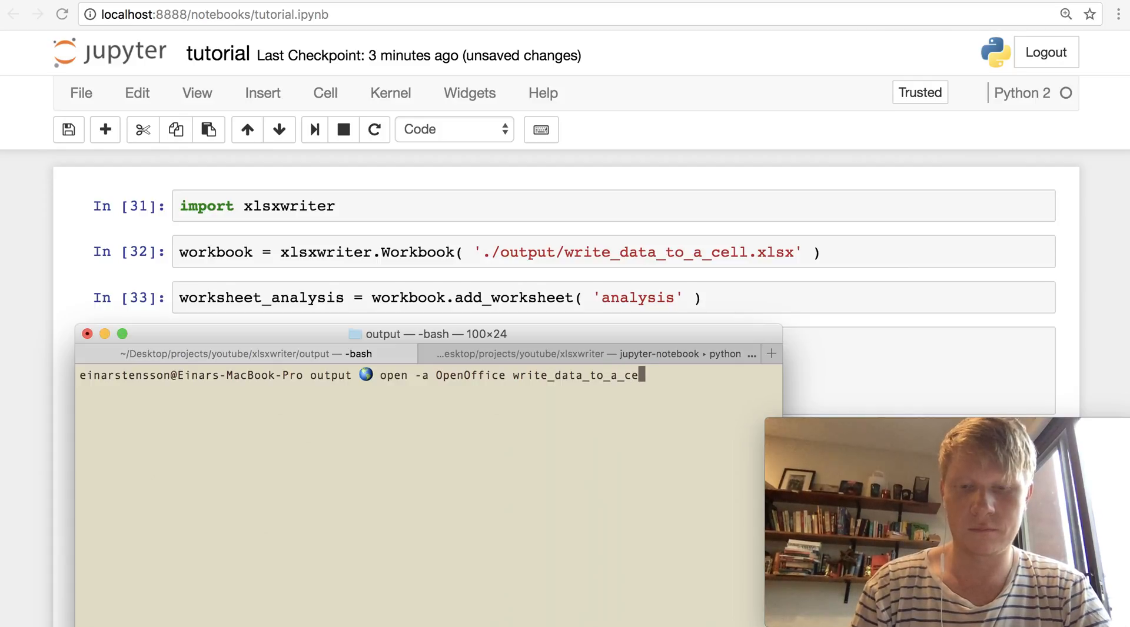
pyautogui.write('l.xlsx')
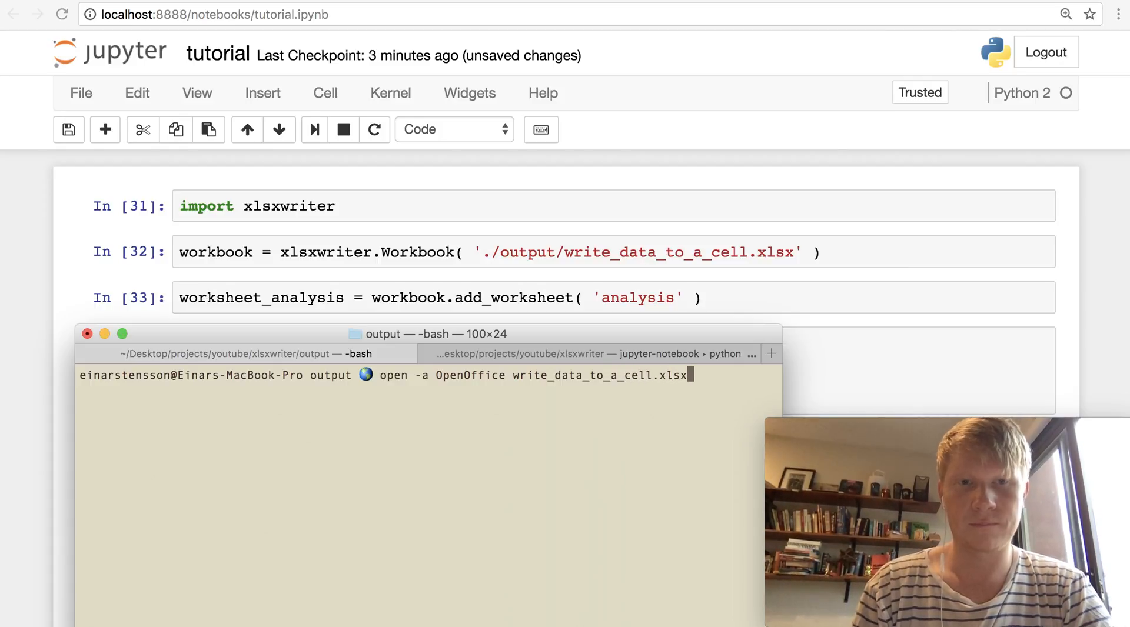
pyautogui.press('Return')
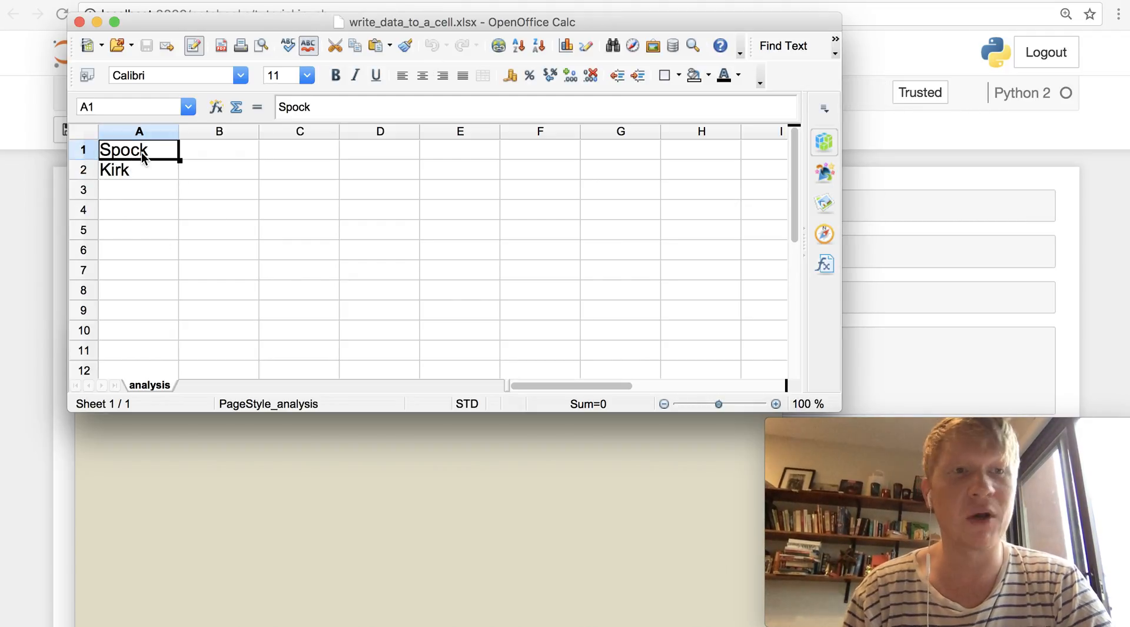
# Check that A2 holds Kirk while cells B8 and A3 are empty
pyautogui.click(139, 170)
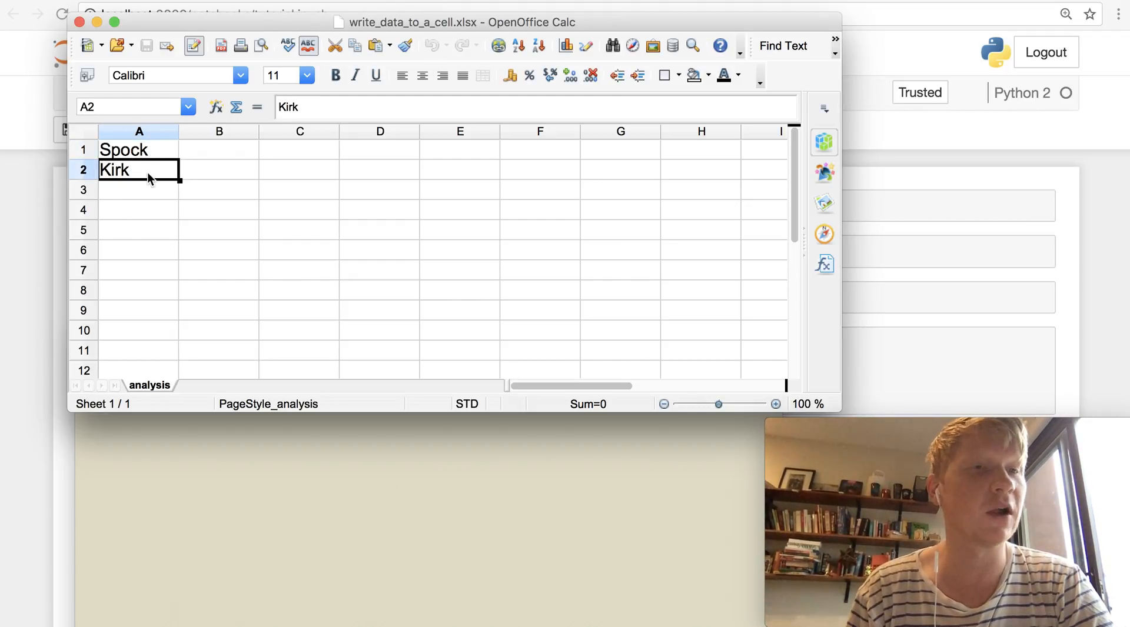
pyautogui.moveTo(184, 202)
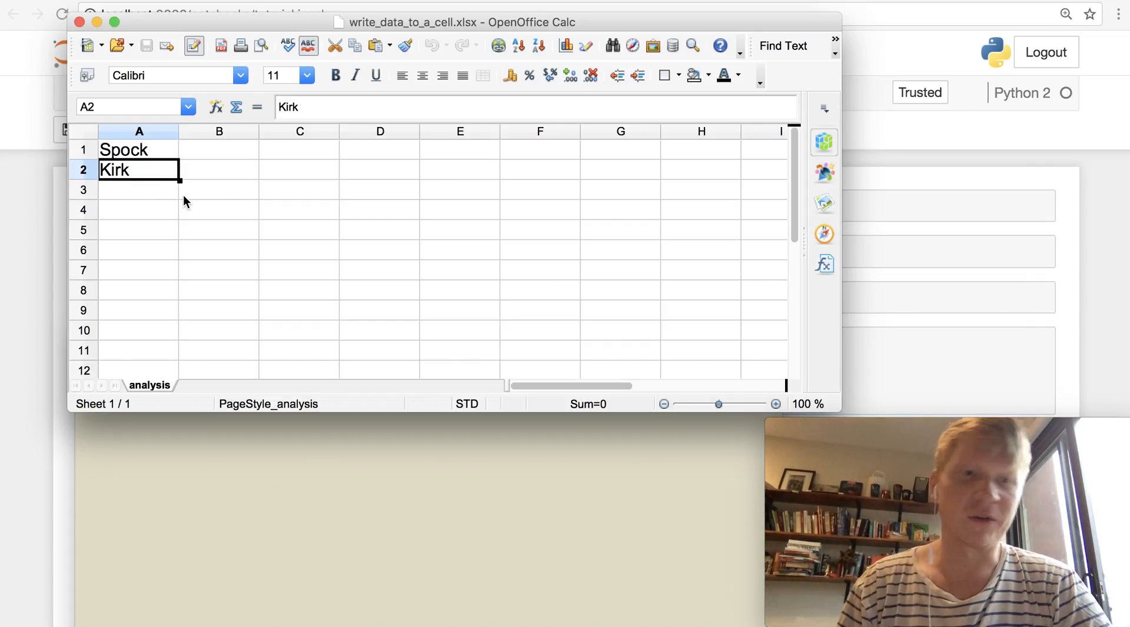
pyautogui.moveTo(155, 399)
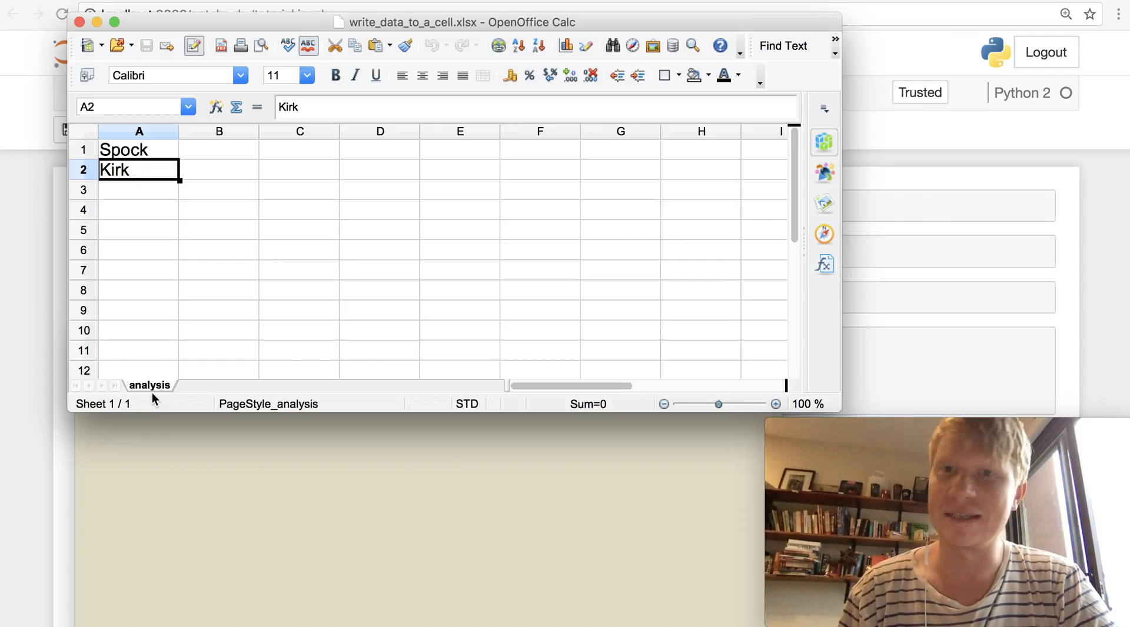
pyautogui.click(219, 290)
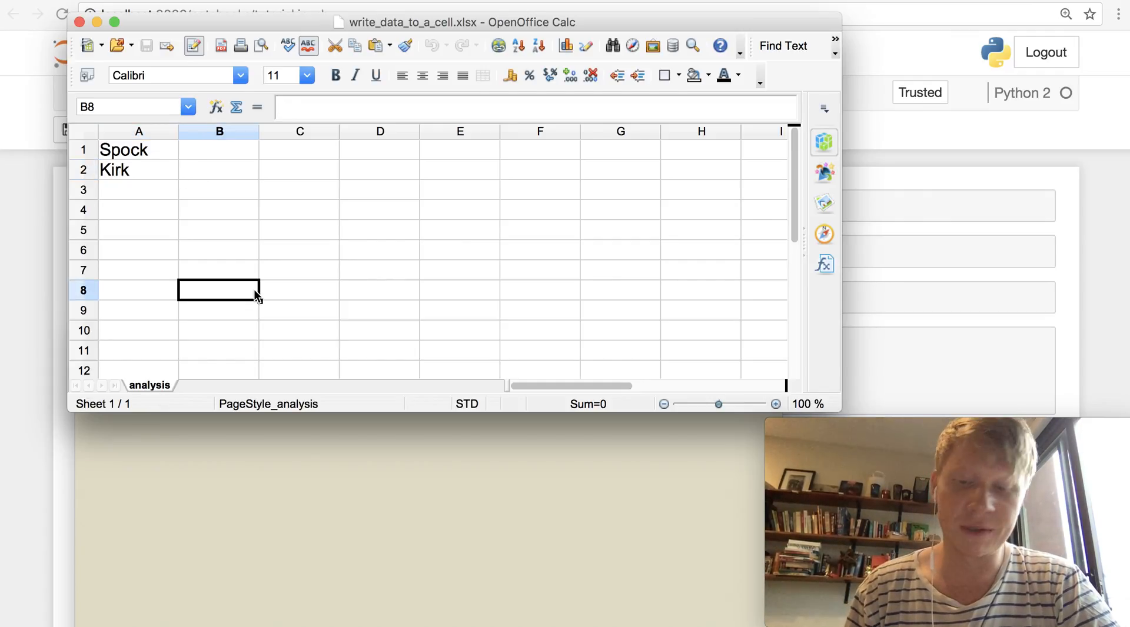
pyautogui.click(139, 190)
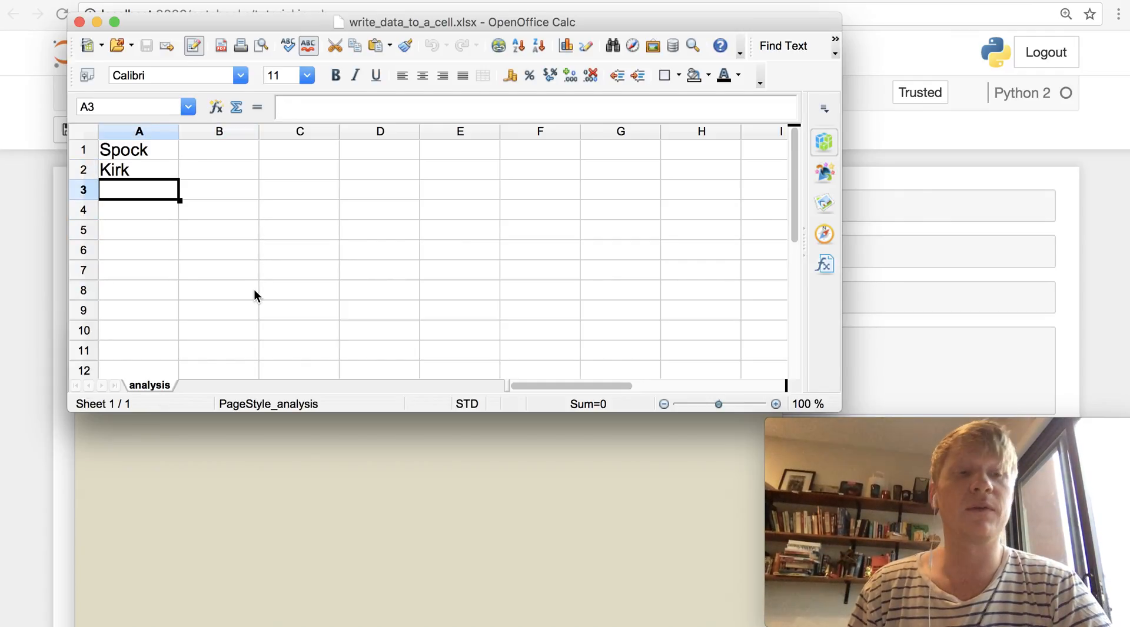